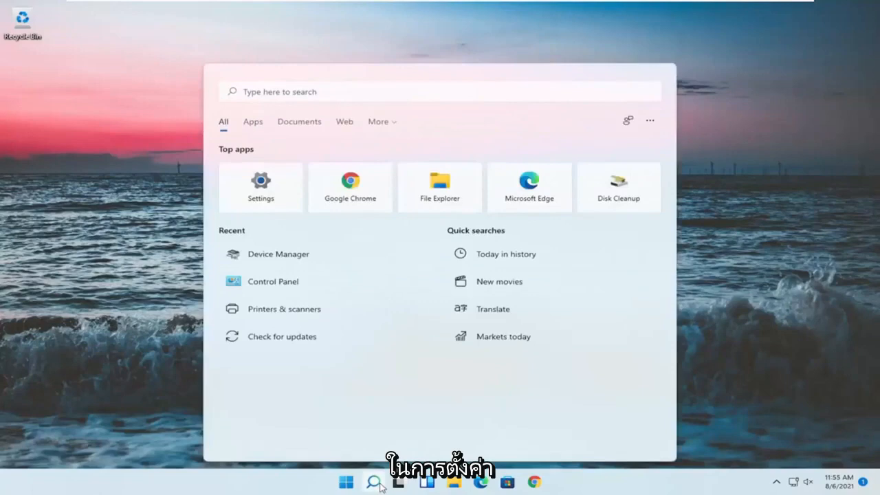
- Search Windows for 'settings' and launch the Settings app from Best match
{"action": "type", "text": "s"}
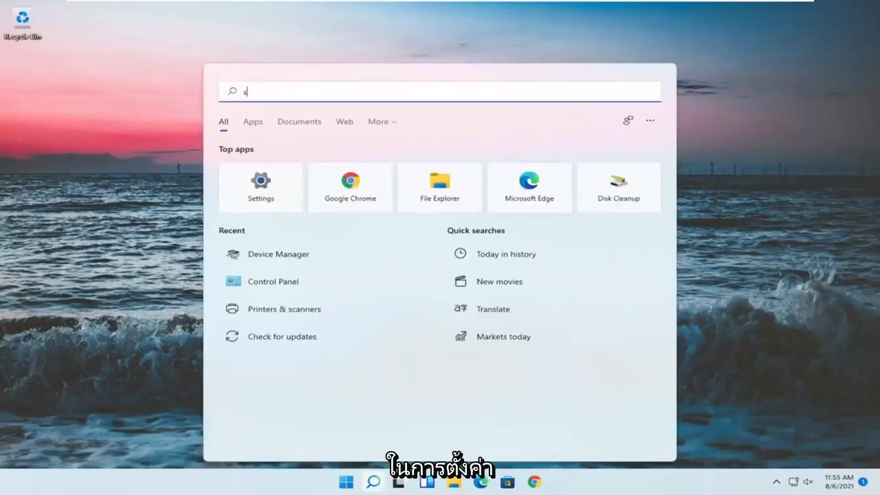
{"action": "type", "text": "ettings"}
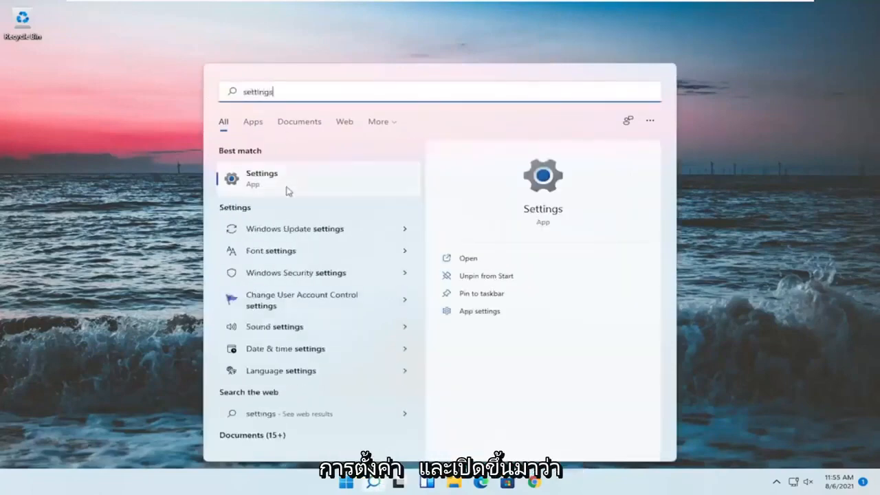
{"action": "left_click", "coordinate": [261, 178]}
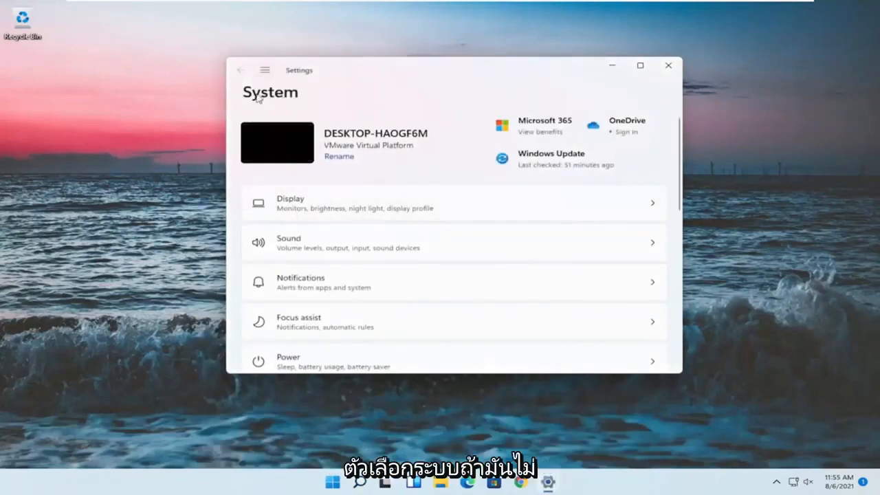
{"action": "left_click", "coordinate": [264, 69]}
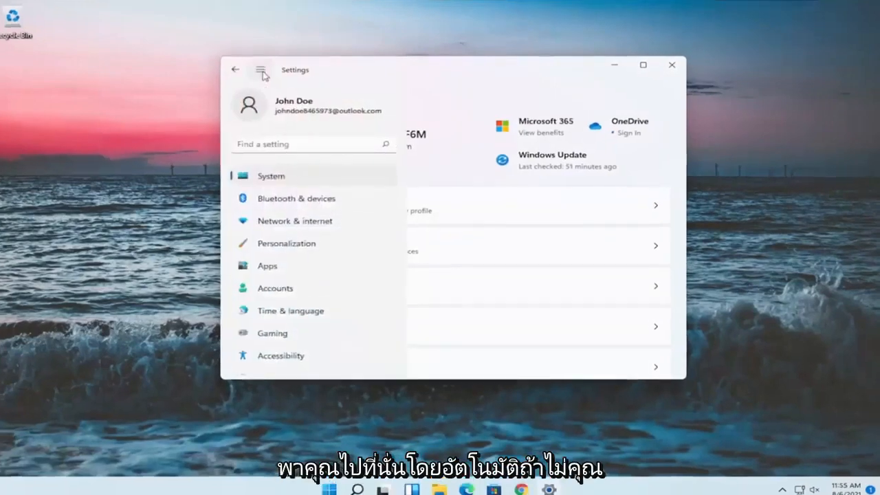
{"action": "left_click", "coordinate": [261, 70]}
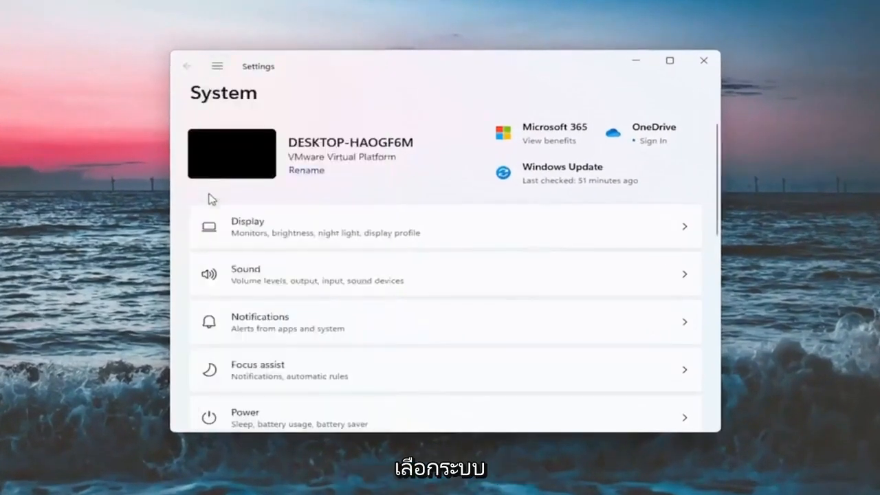
{"action": "mouse_move", "coordinate": [267, 261]}
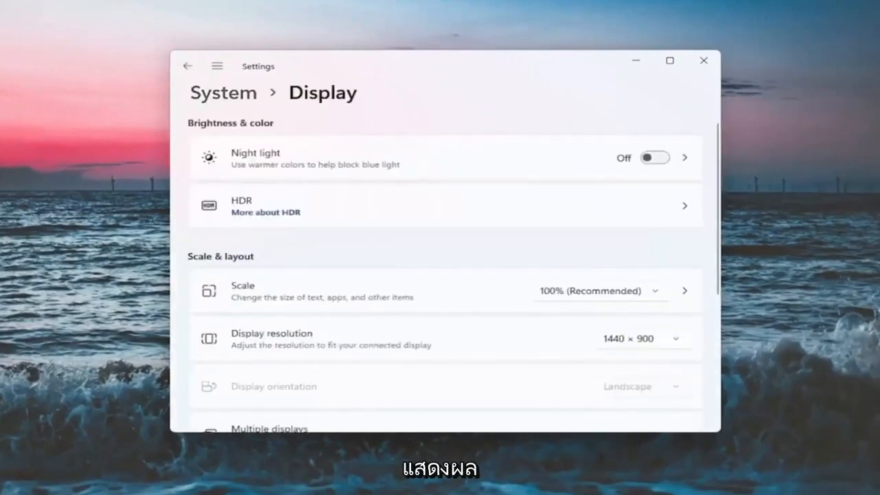
{"action": "mouse_move", "coordinate": [272, 200]}
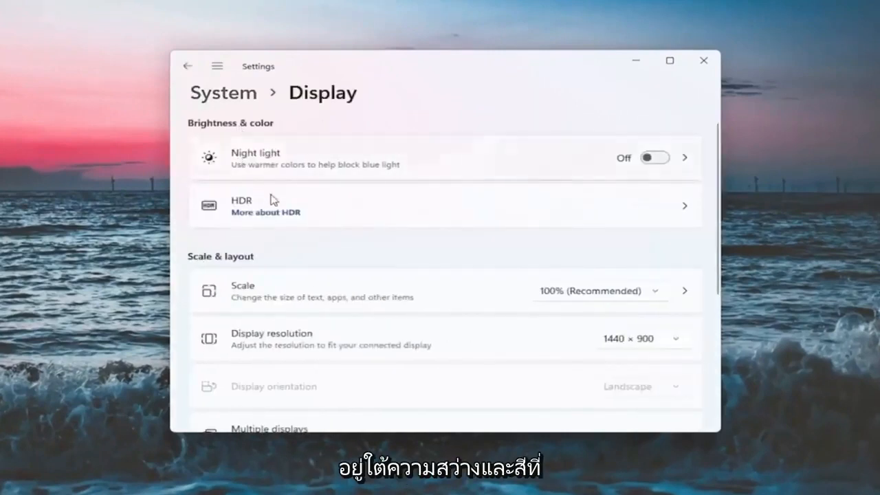
{"action": "mouse_move", "coordinate": [316, 231]}
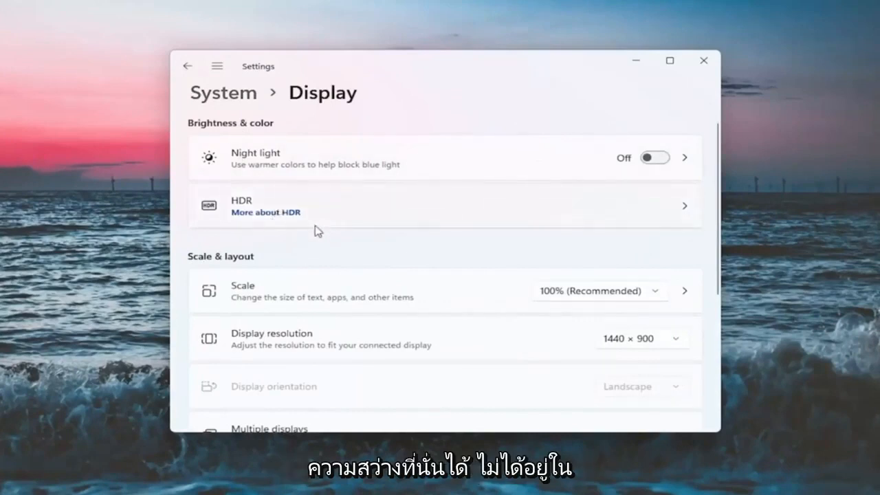
{"action": "mouse_move", "coordinate": [287, 194]}
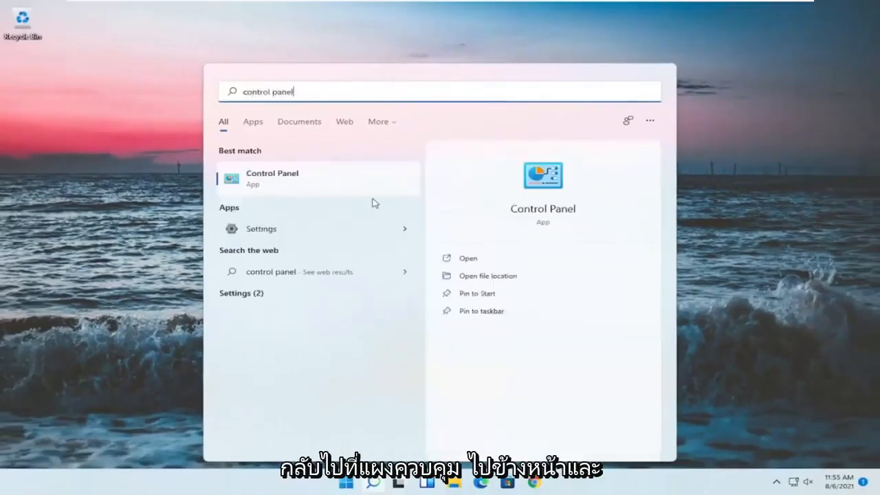
- Open Control Panel from the search results and go to Power Options
{"action": "left_click", "coordinate": [272, 178]}
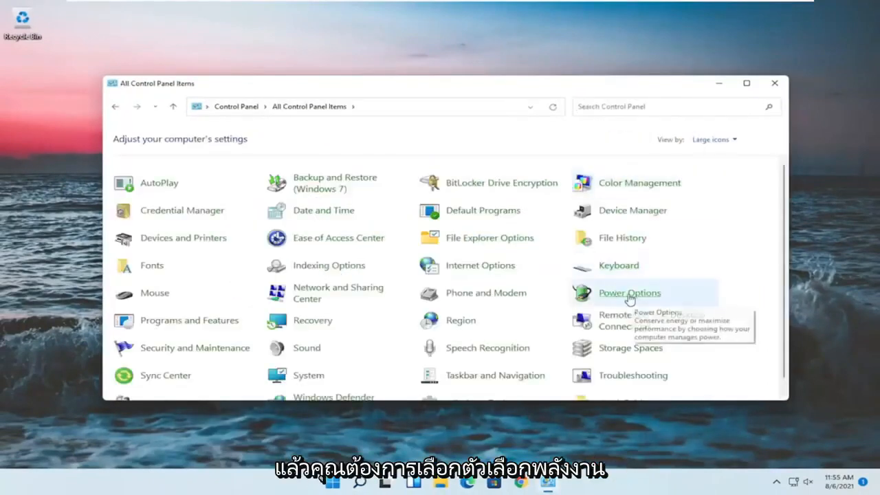
{"action": "left_click", "coordinate": [629, 293]}
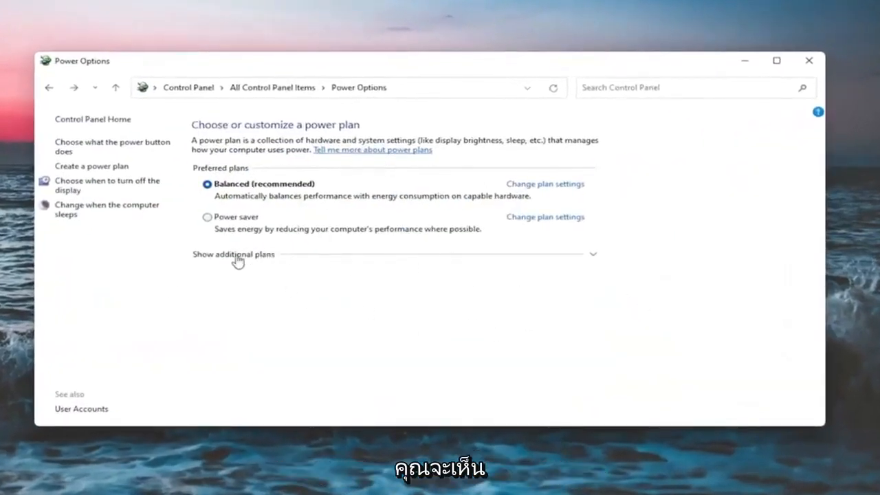
{"action": "left_click", "coordinate": [233, 253]}
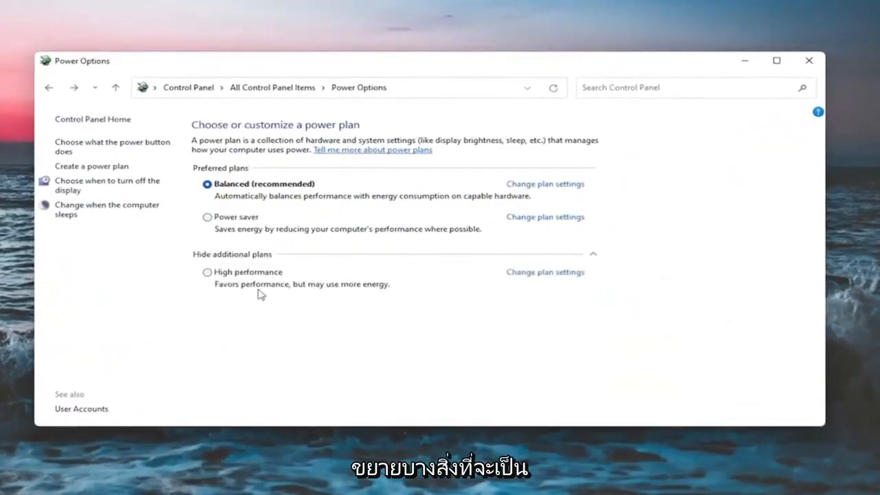
{"action": "left_click", "coordinate": [232, 254]}
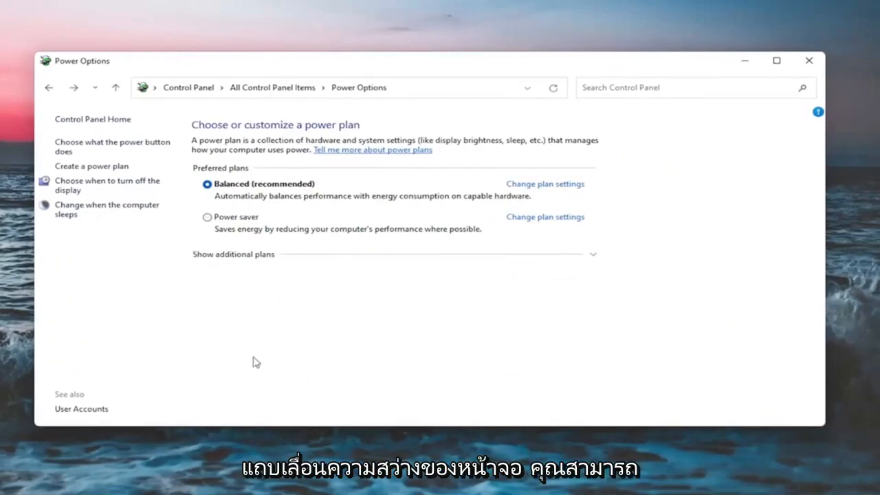
{"action": "mouse_move", "coordinate": [472, 342]}
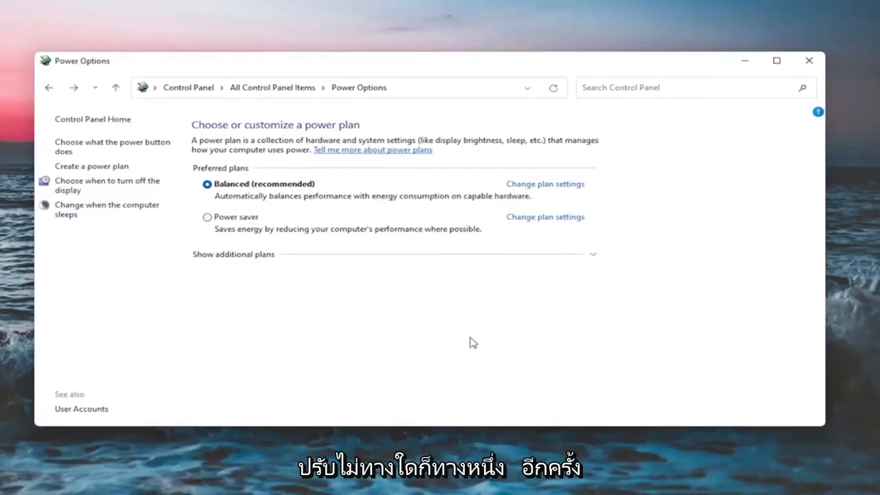
{"action": "mouse_move", "coordinate": [299, 369]}
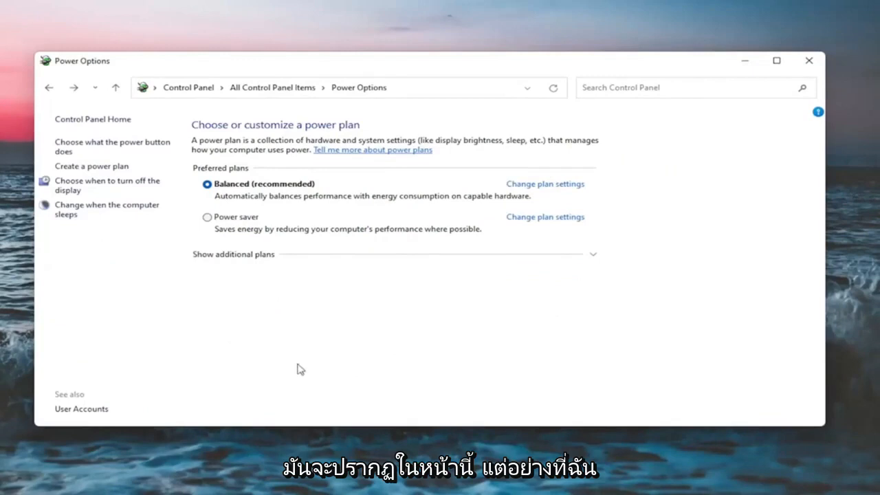
{"action": "mouse_move", "coordinate": [526, 186]}
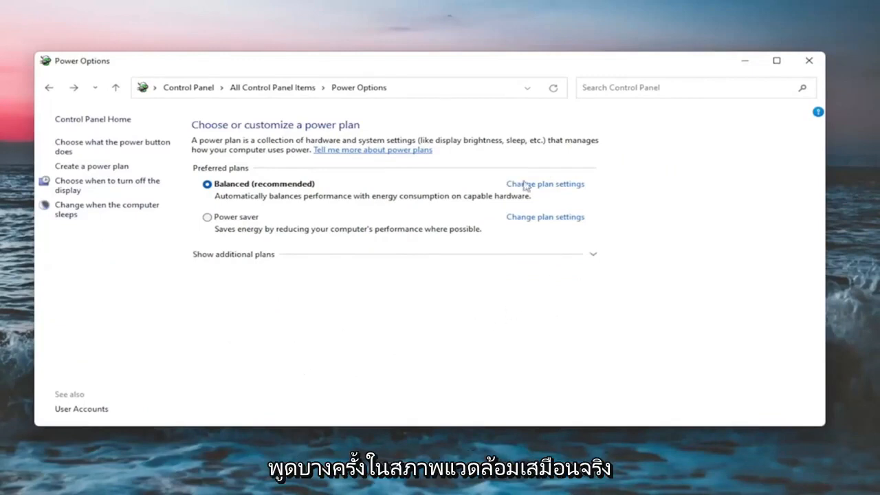
{"action": "mouse_move", "coordinate": [300, 303]}
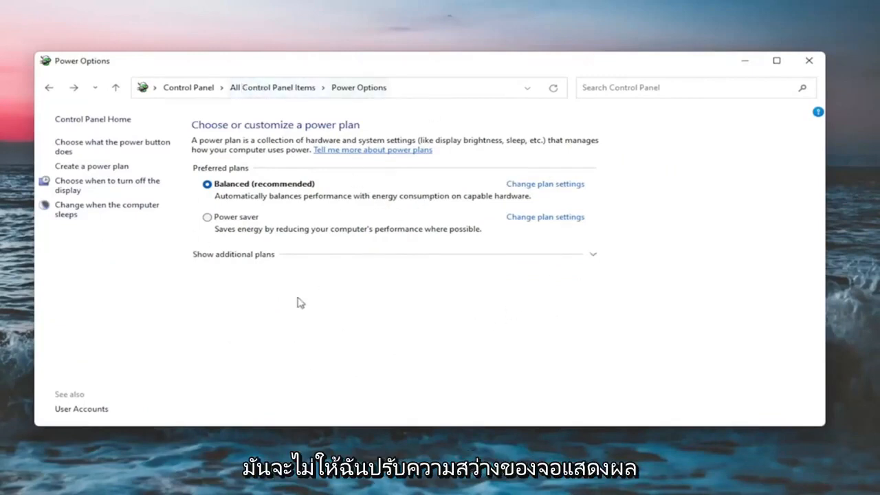